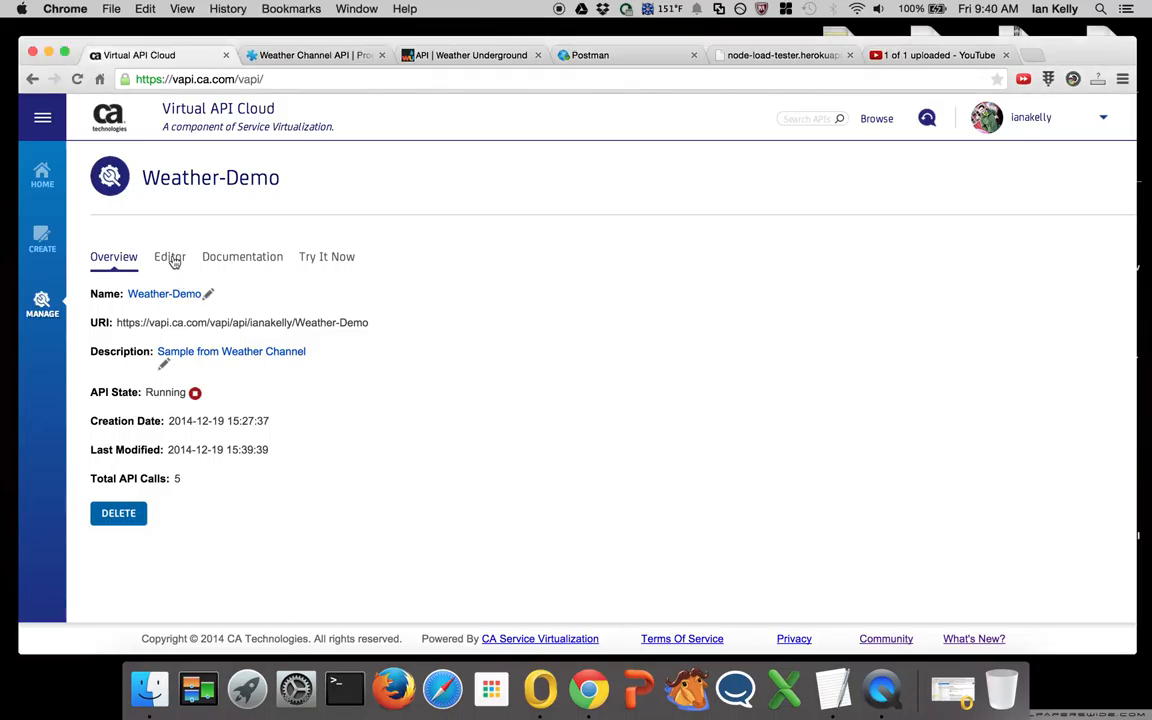
Show the Weather-Demo request/response editor with its JSON pair for San_Francisco.json
click(169, 256)
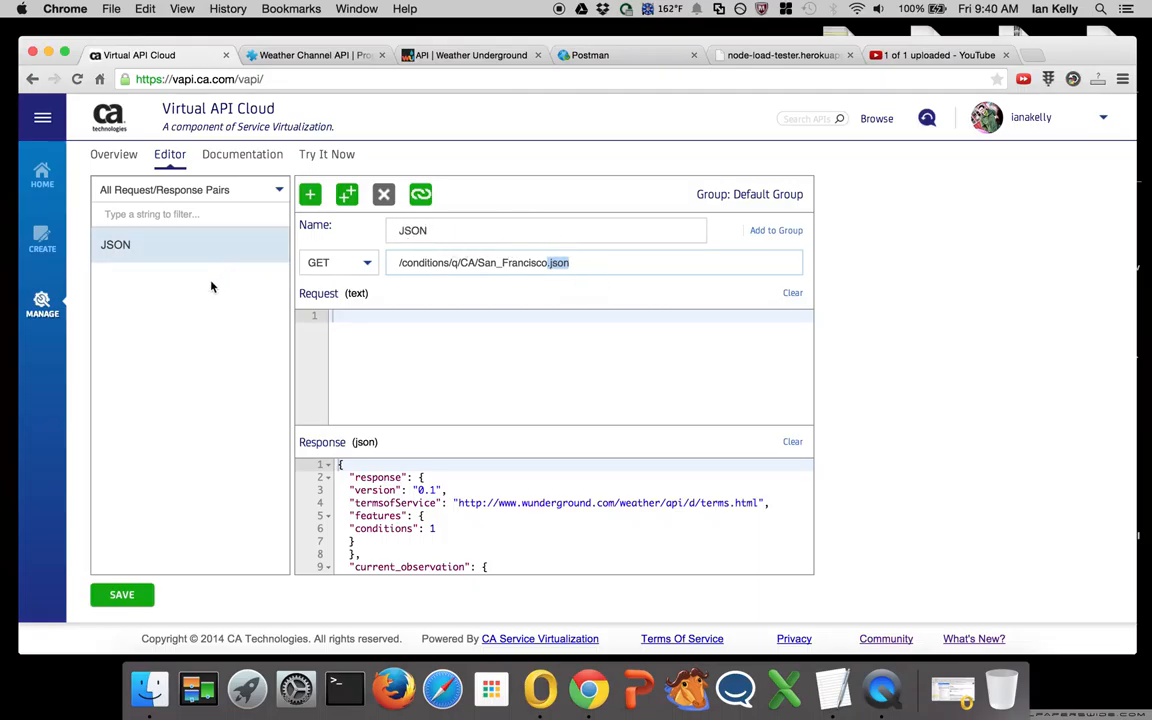
click(590, 55)
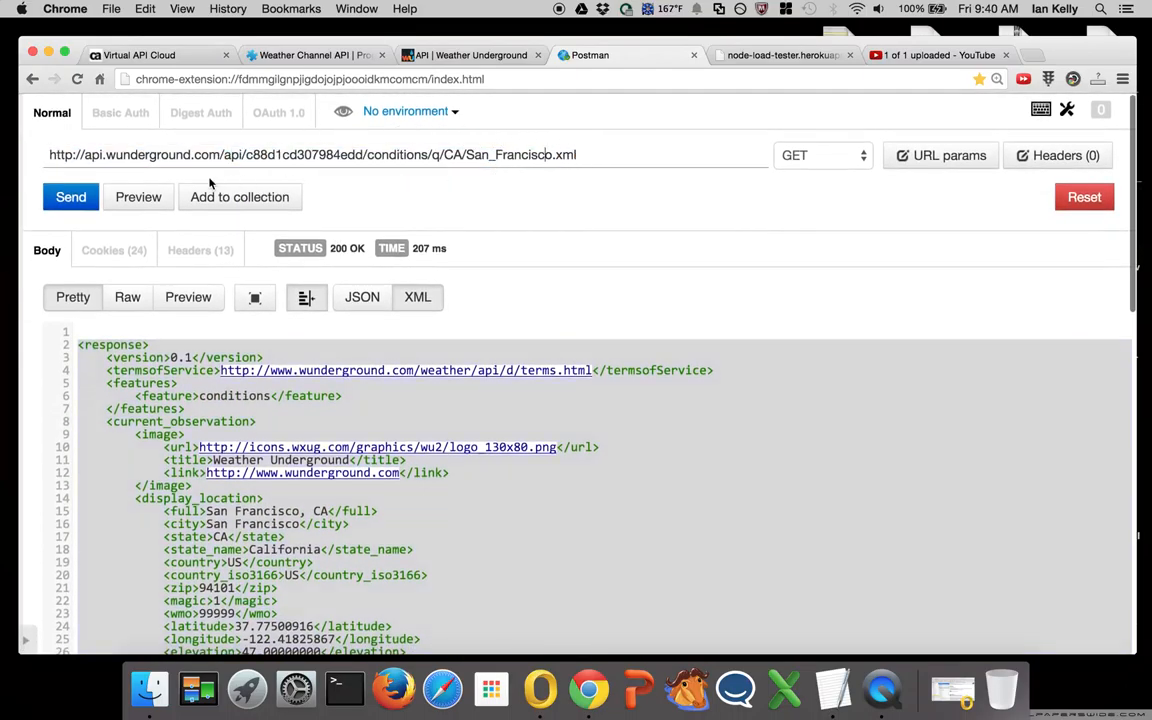
scroll(down, 3)
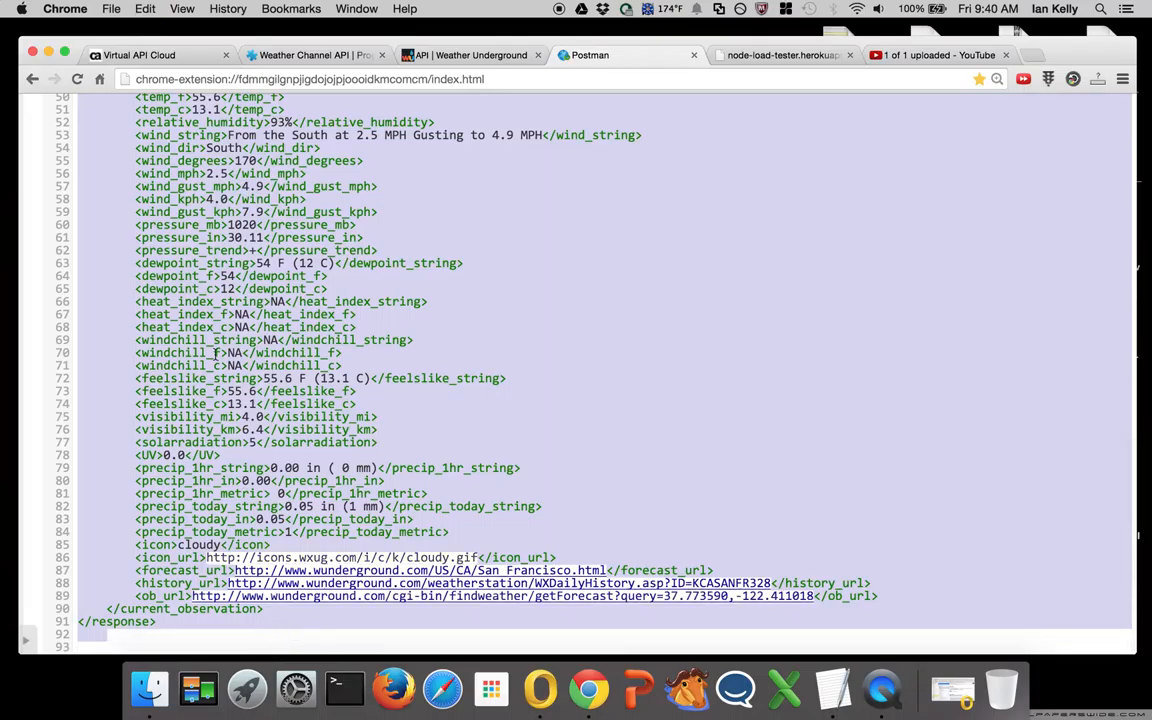
click(139, 55)
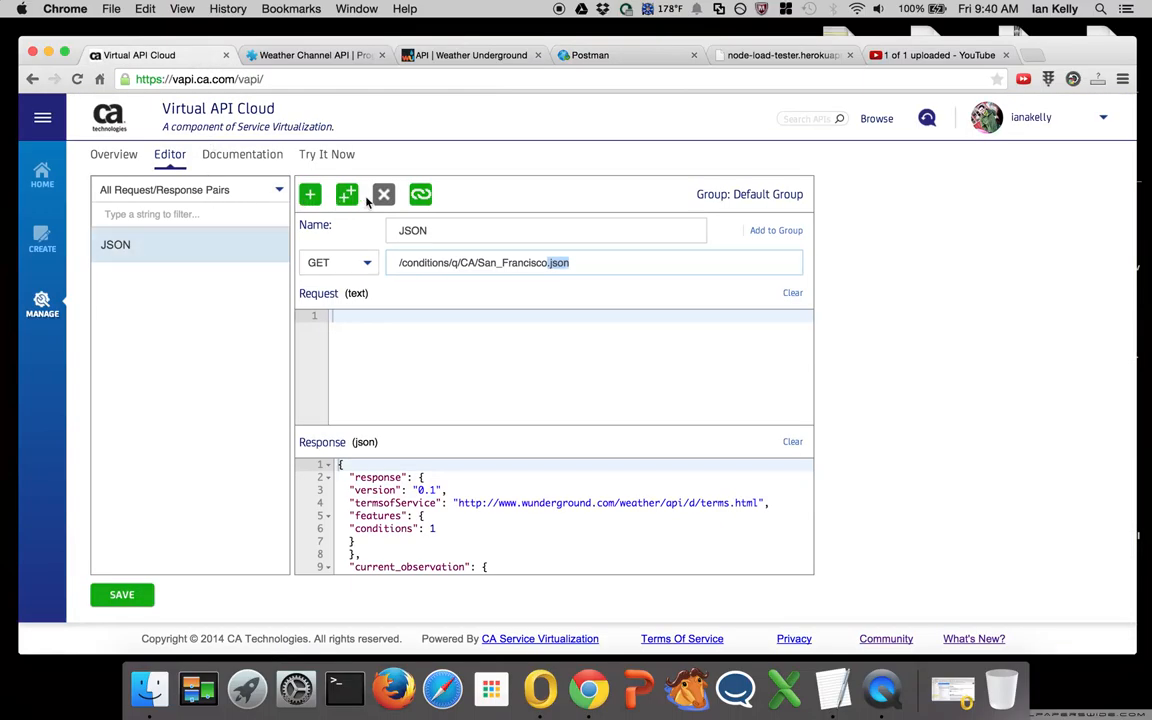
mouse_move(347, 194)
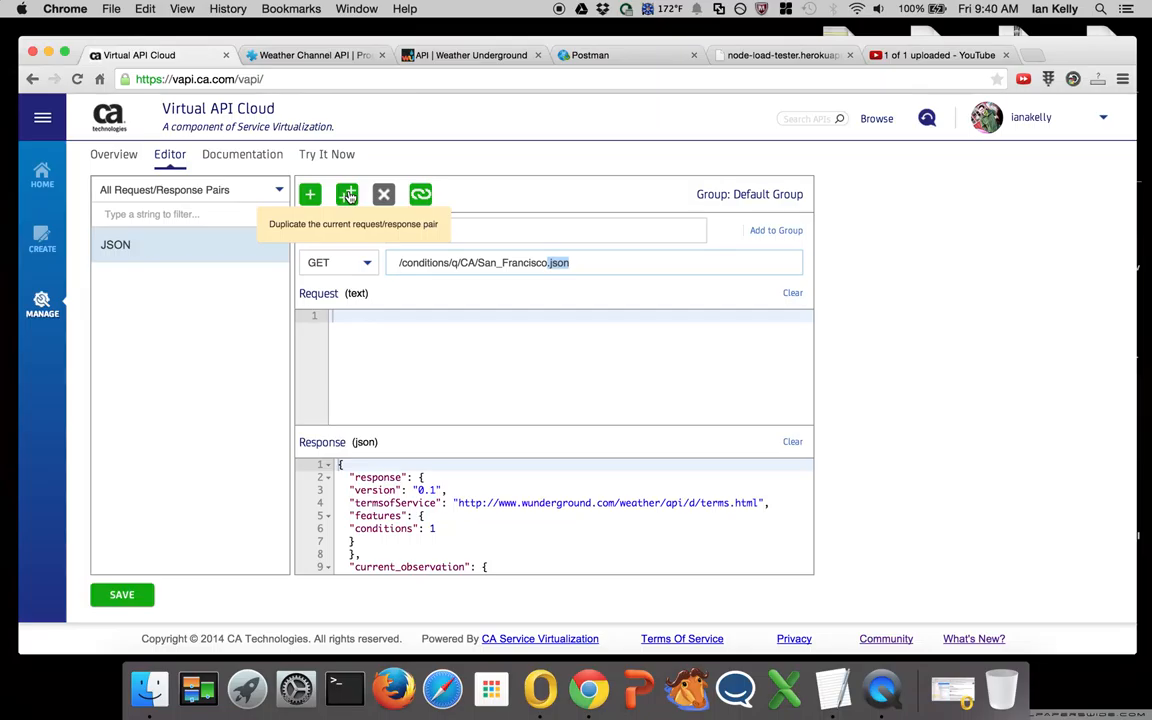
Duplicate the JSON pair as 'XML' for /conditions/q/CA/San_Francisco.xml returning the XML weather response
click(347, 194)
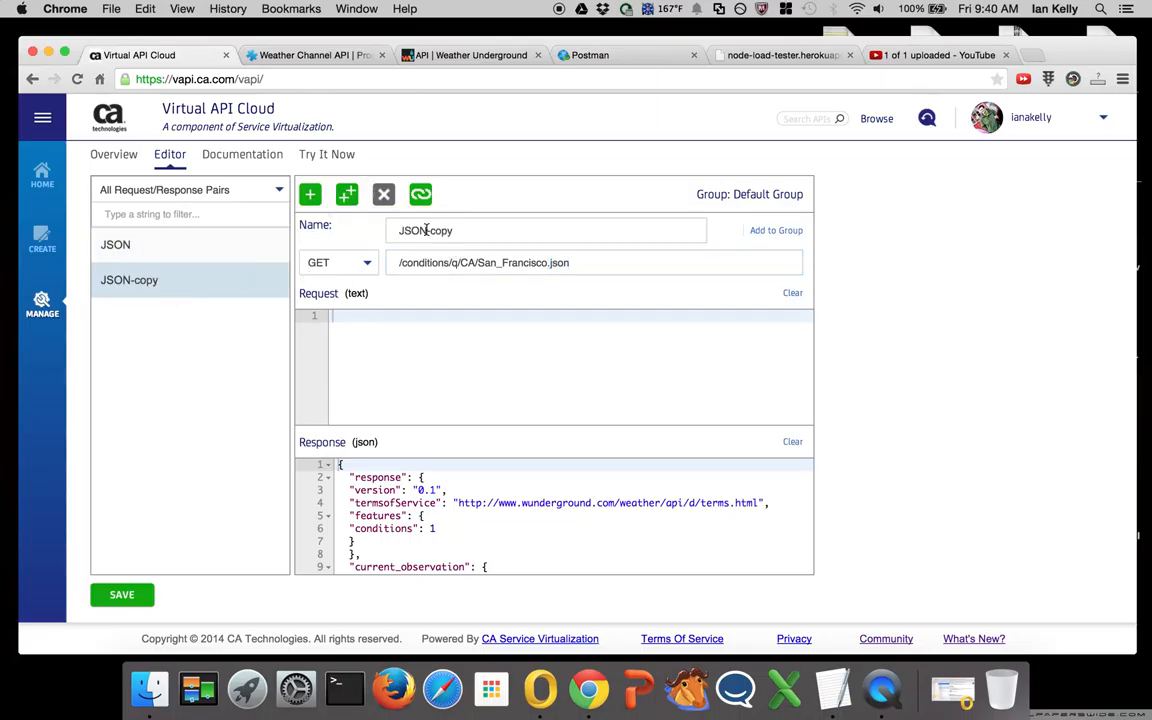
text(X)
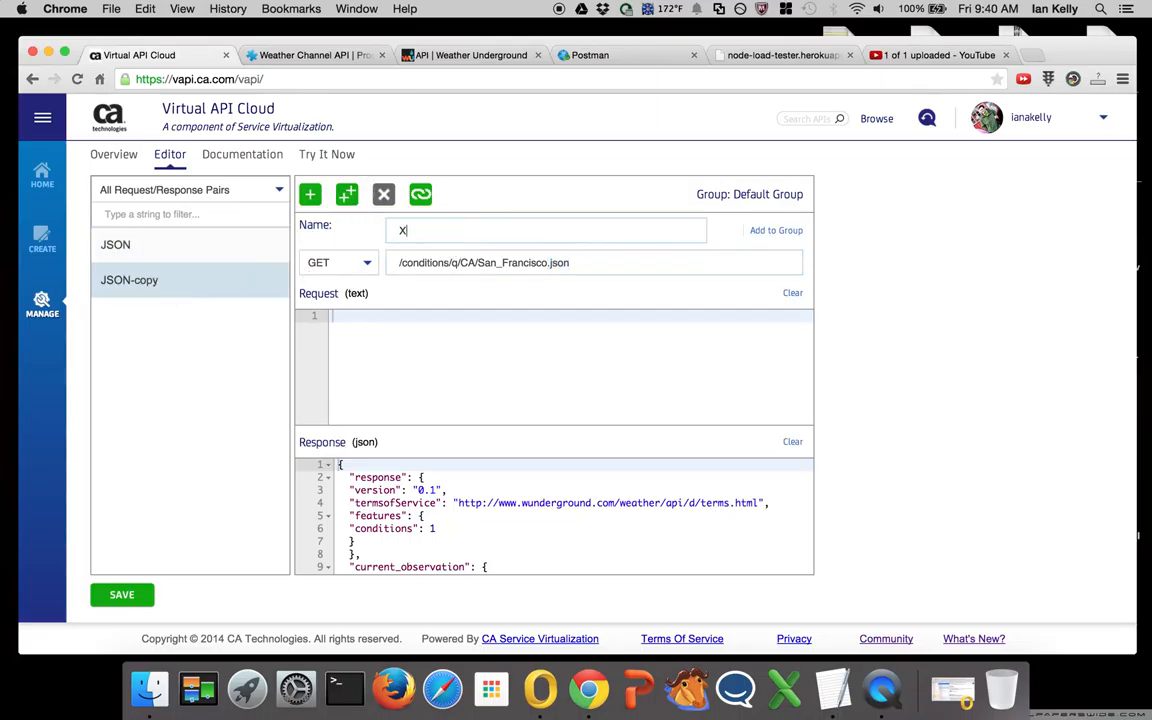
text(ML)
click(594, 262)
text(xml)
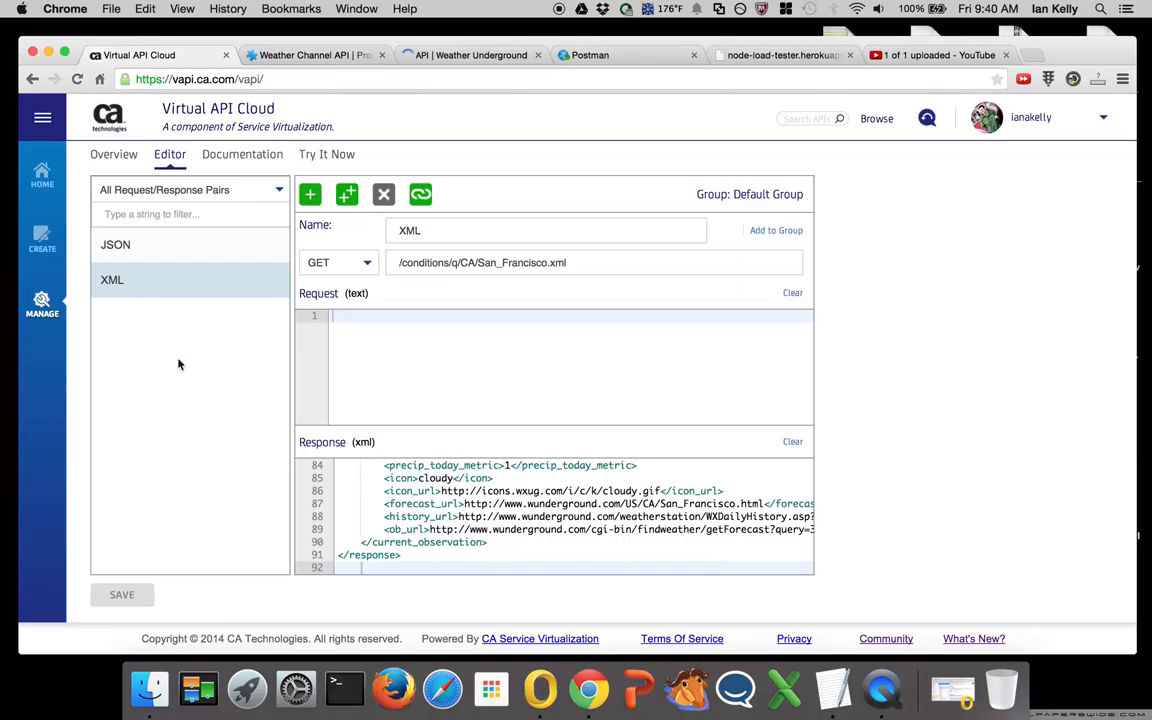
click(115, 244)
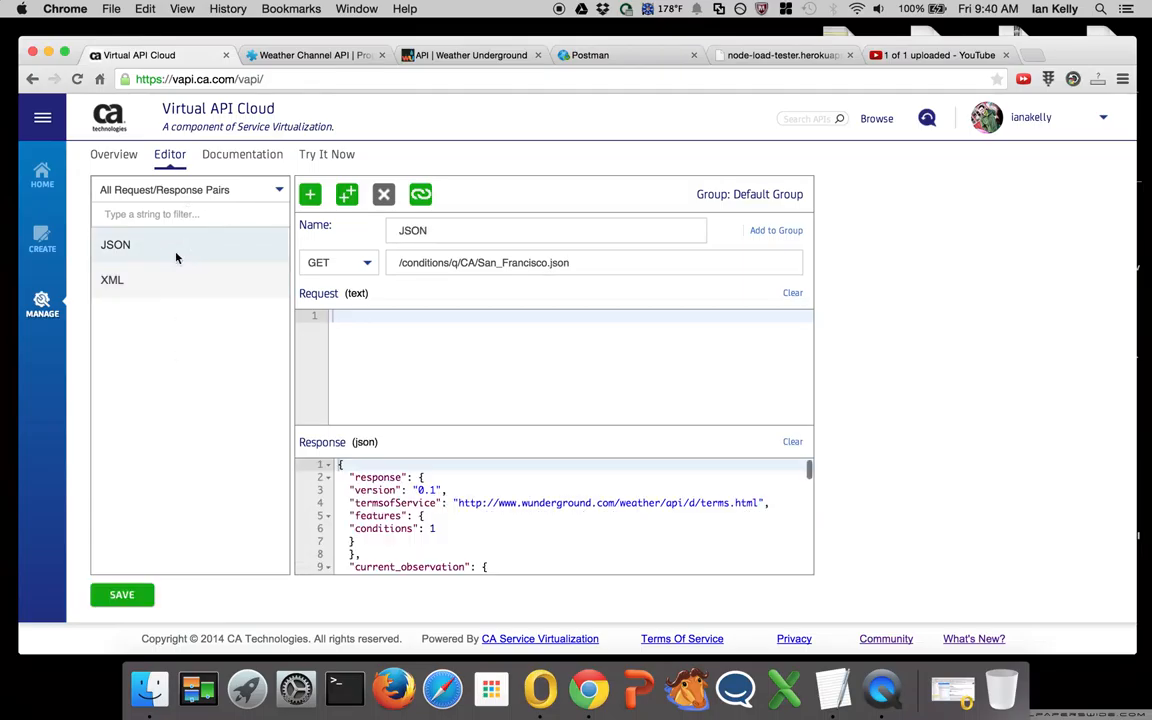
Move to Postman with the vapi.ca.com Weather-Demo San_Francisco.xml URL entered
click(112, 280)
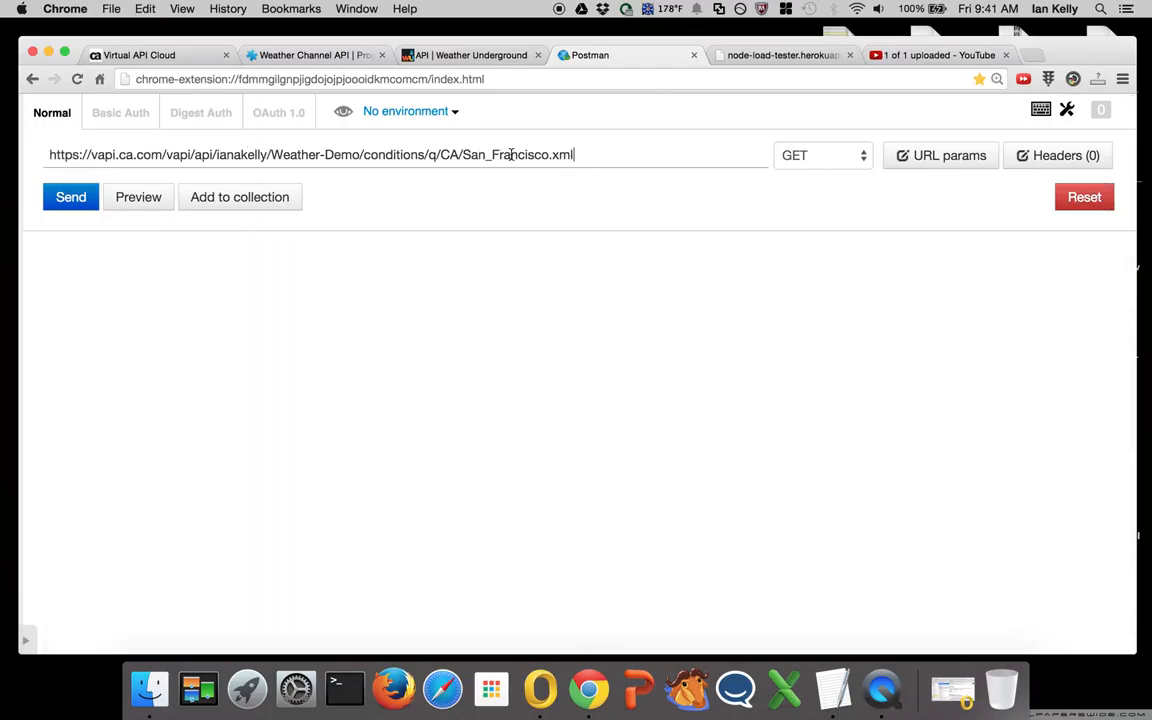
Get 200 OK XML then JSON weather data from the virtual San Francisco .xml and .json paths
click(70, 196)
text(j)
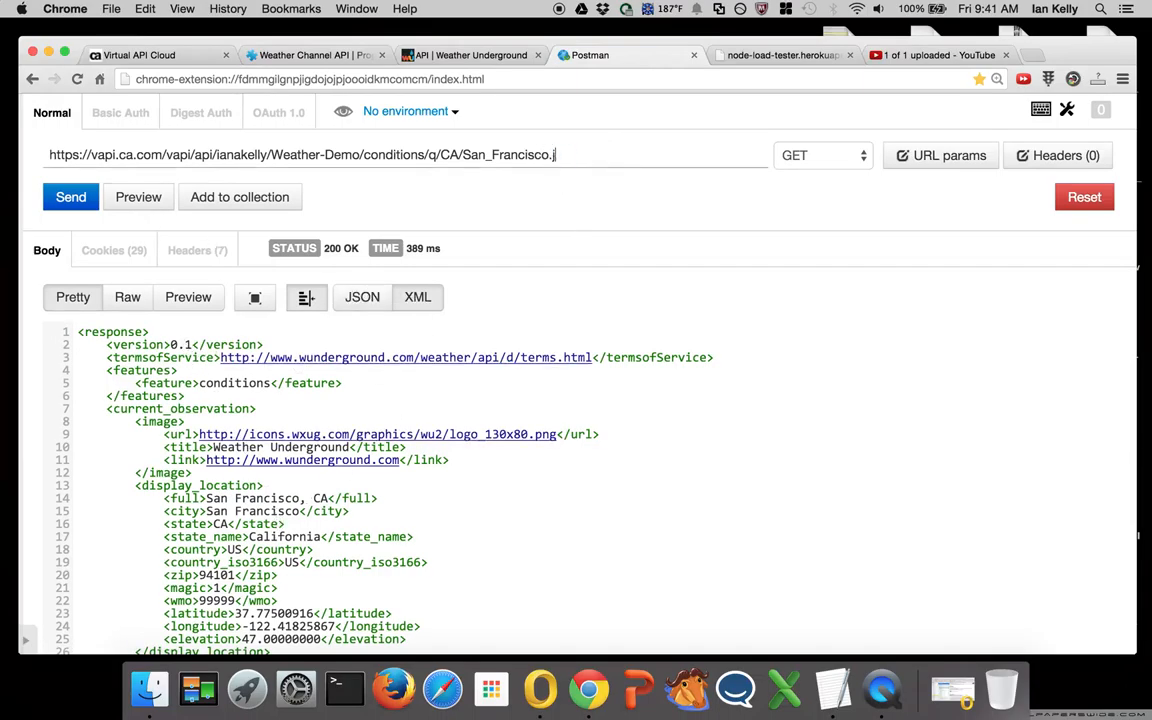
click(70, 196)
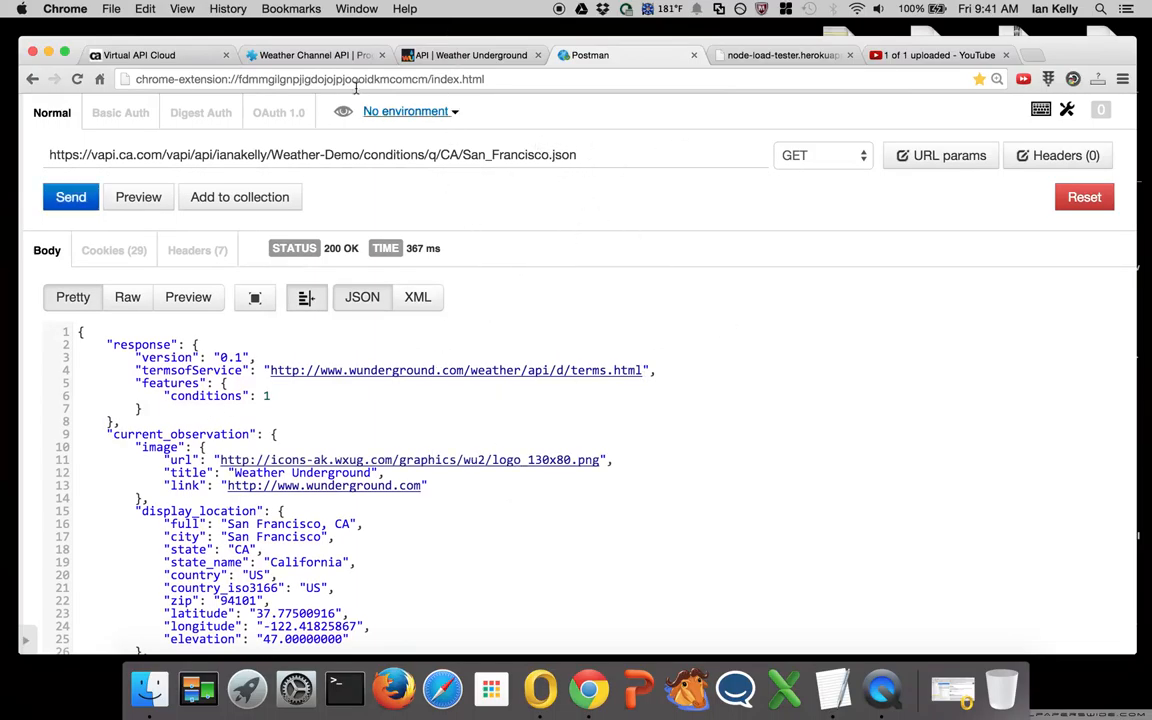
click(138, 55)
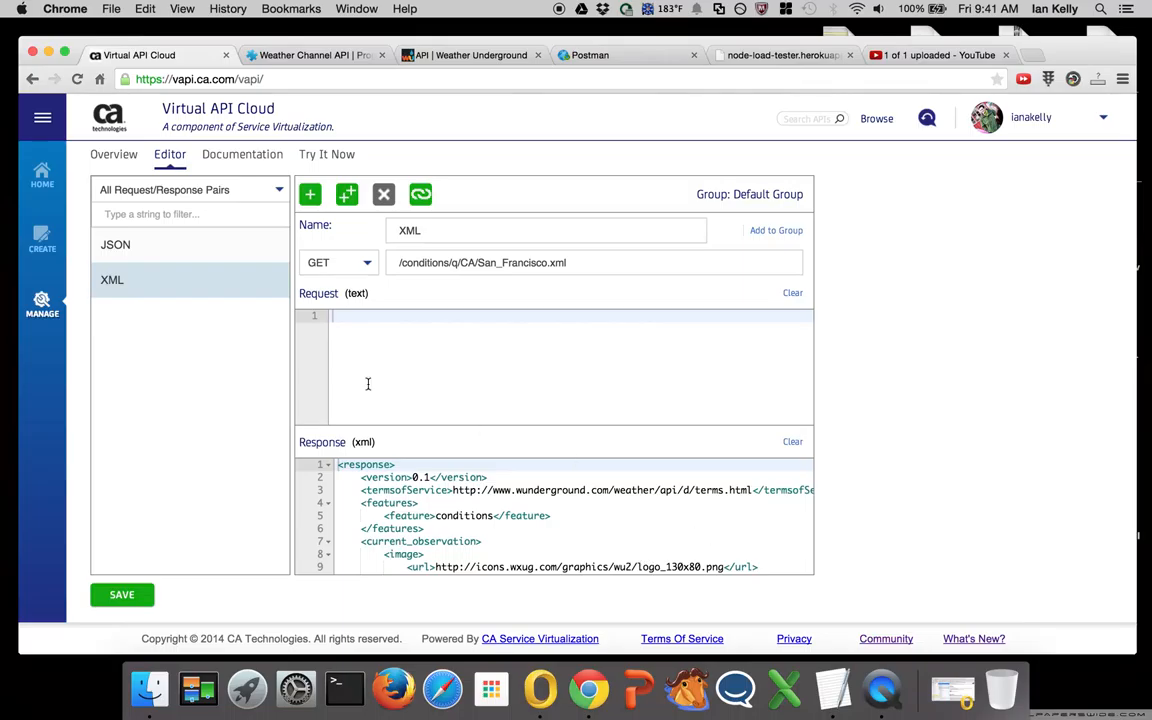
Bring up Try It Now for the Weather-Demo JSON pair, ready to run live
click(115, 244)
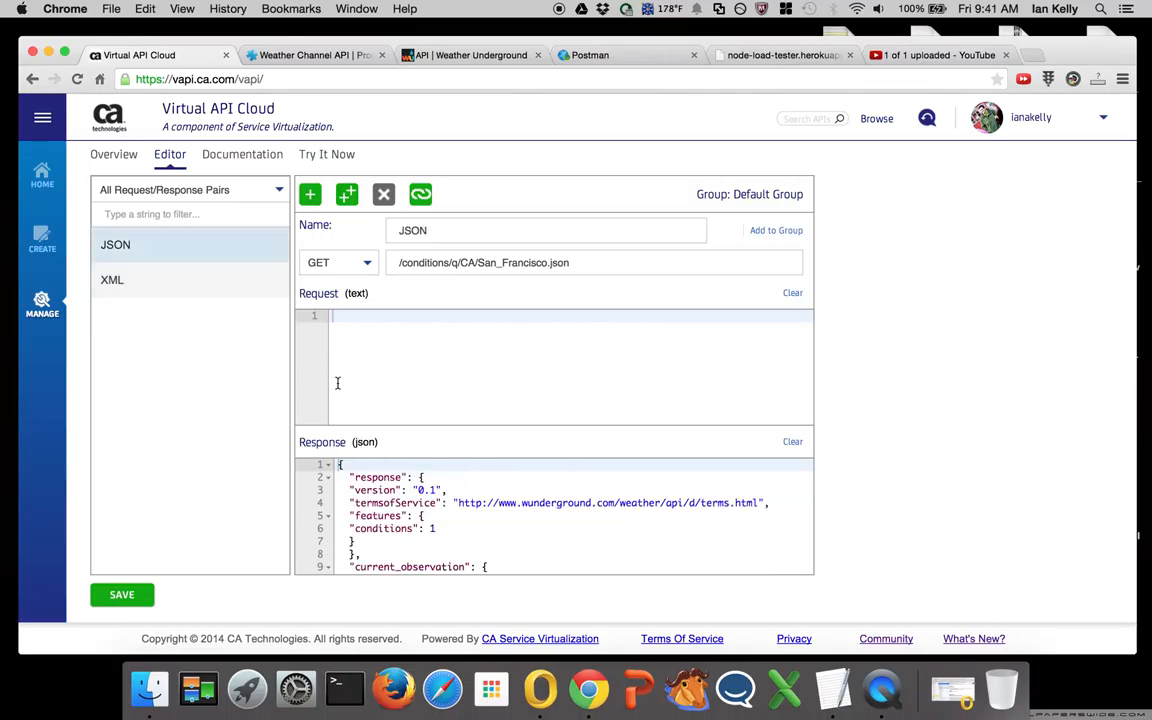
mouse_move(328, 154)
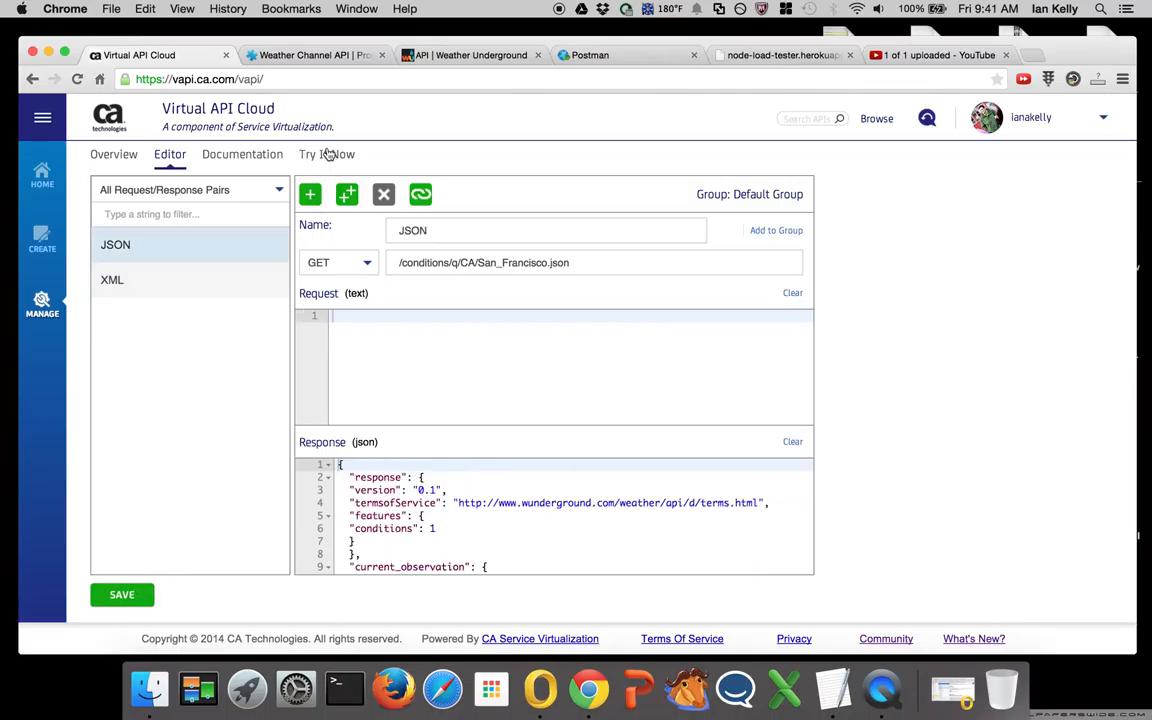
click(327, 155)
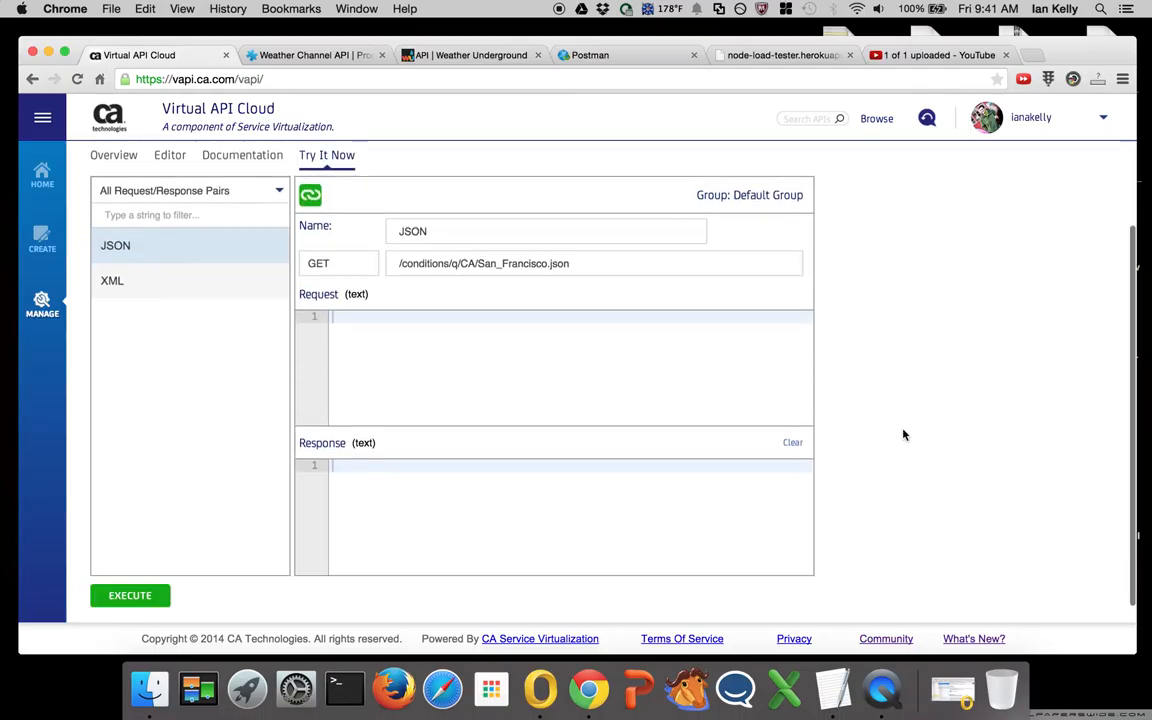